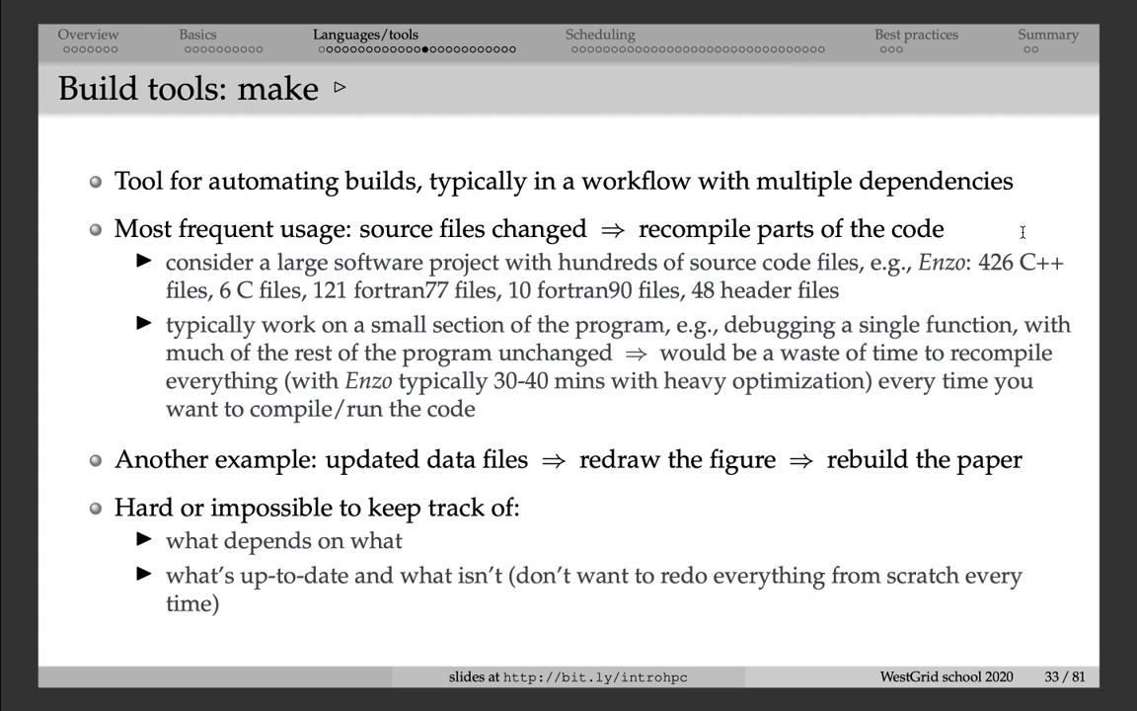
mouse_move(1026, 237)
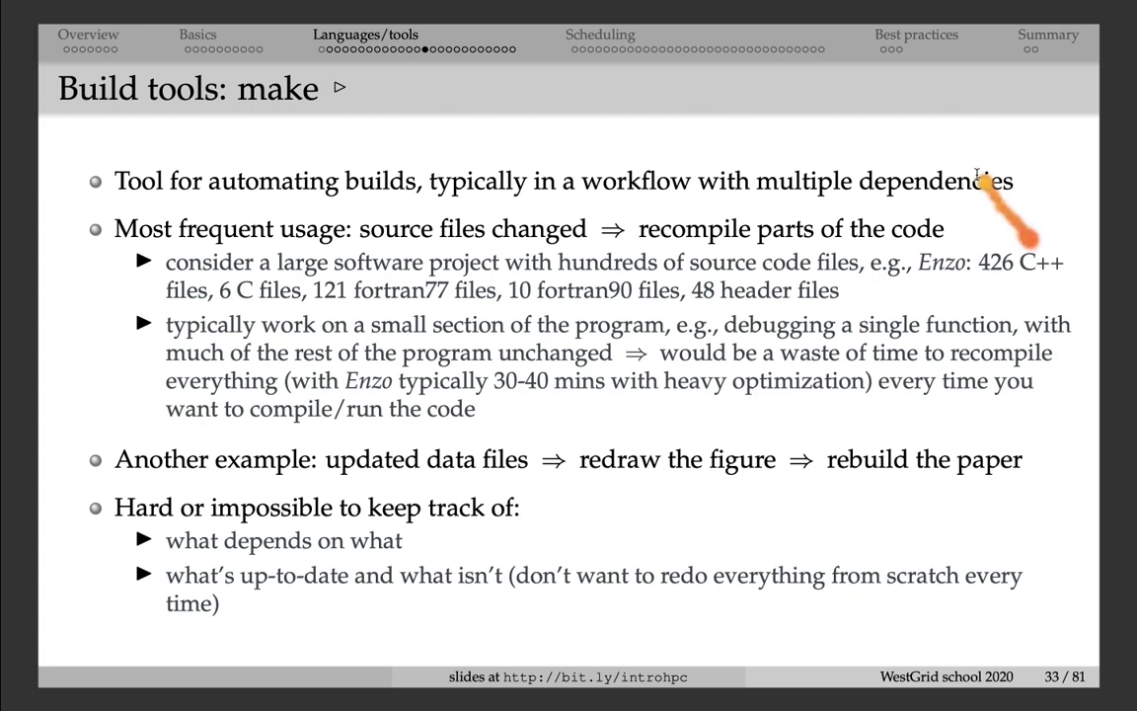
mouse_move(982, 184)
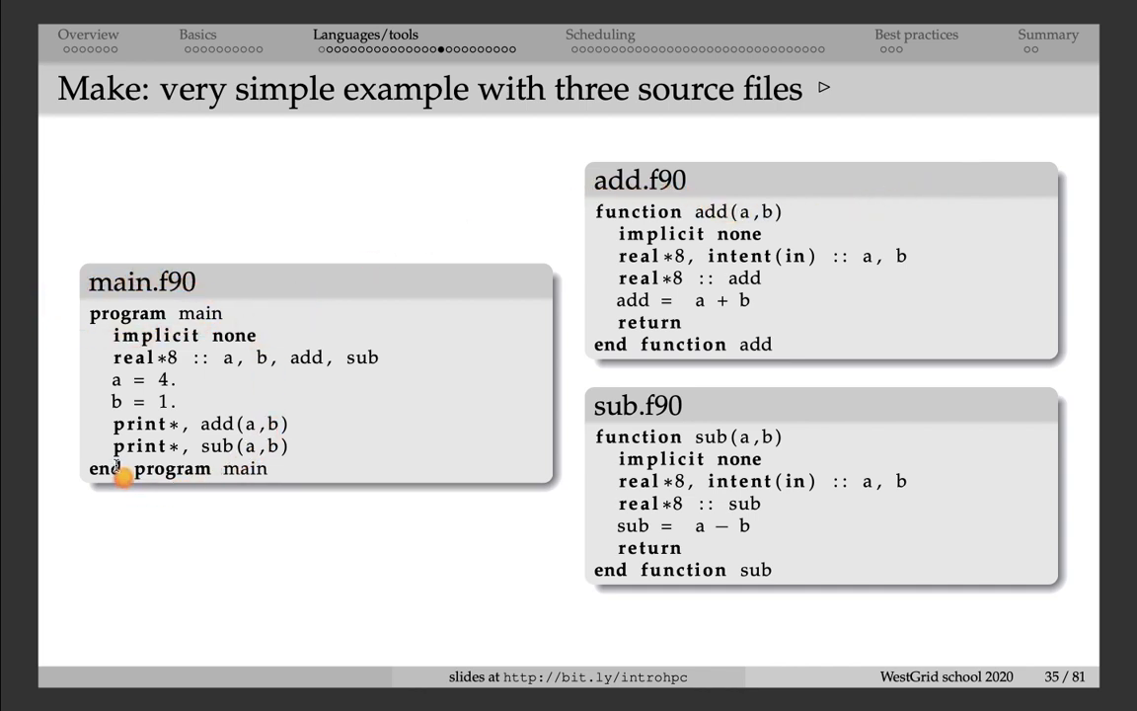
mouse_move(207, 301)
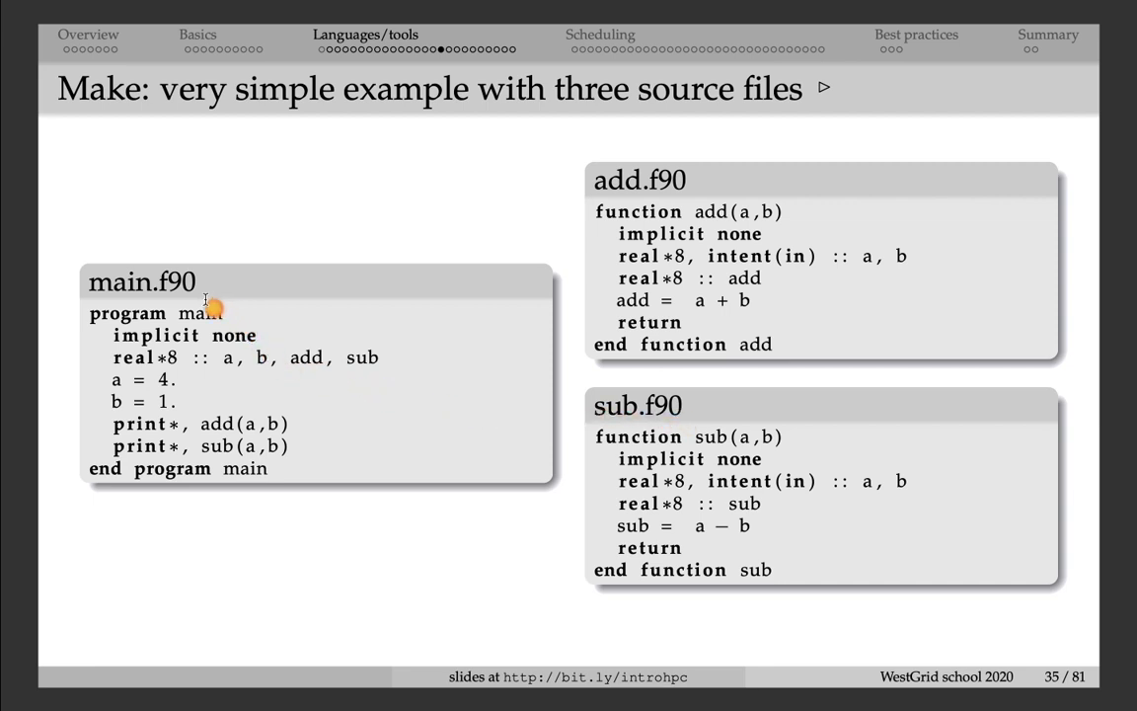
mouse_move(260, 489)
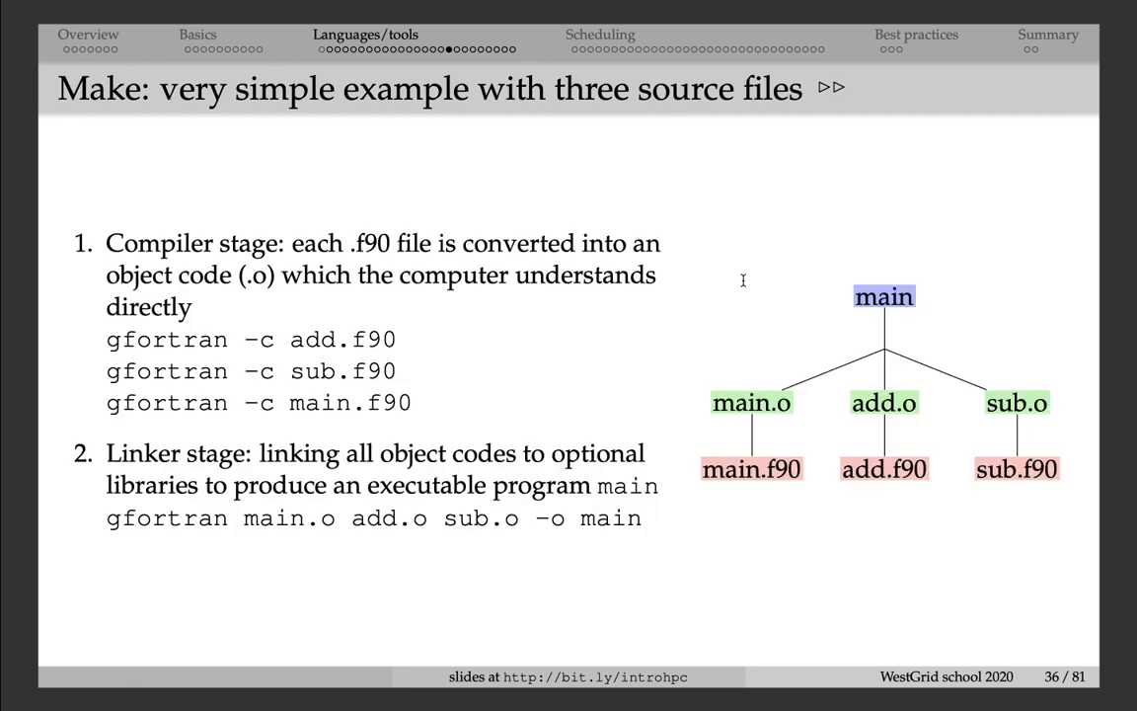
mouse_move(306, 341)
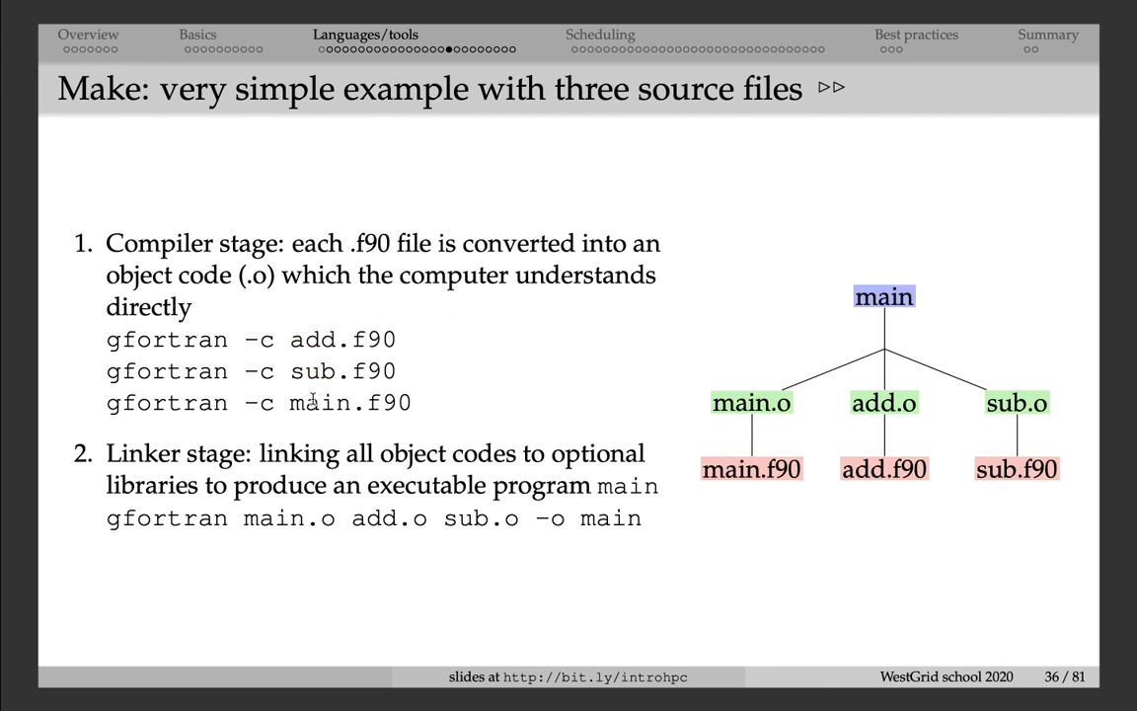
mouse_move(790, 420)
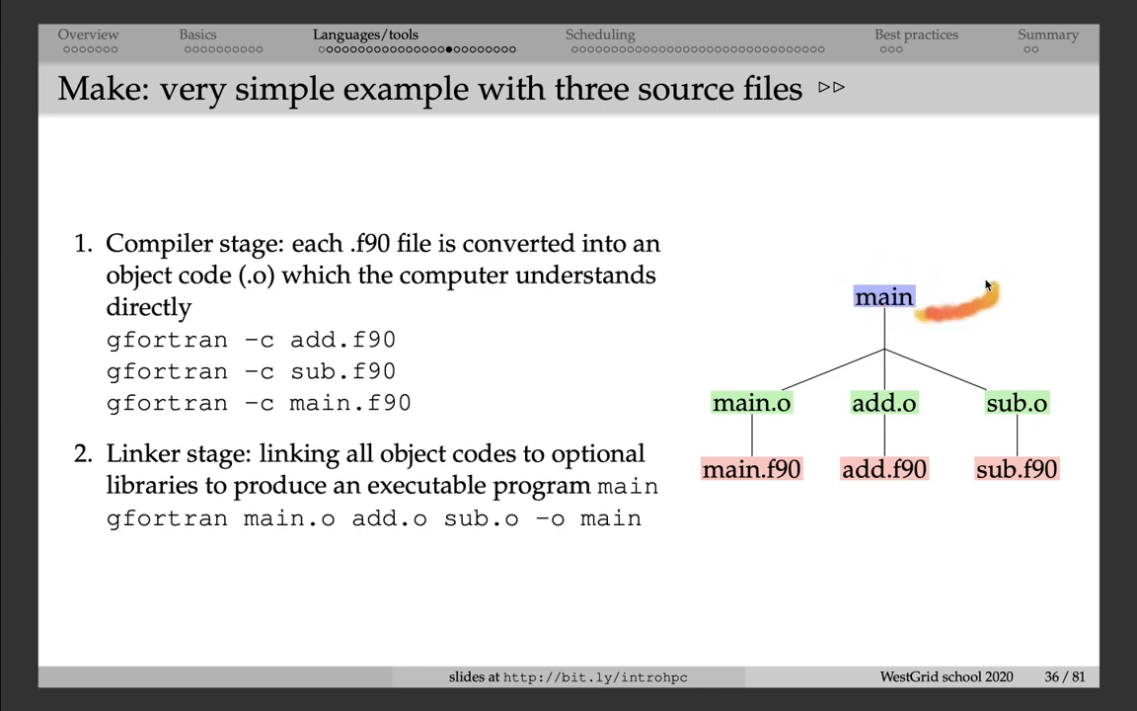
mouse_move(277, 296)
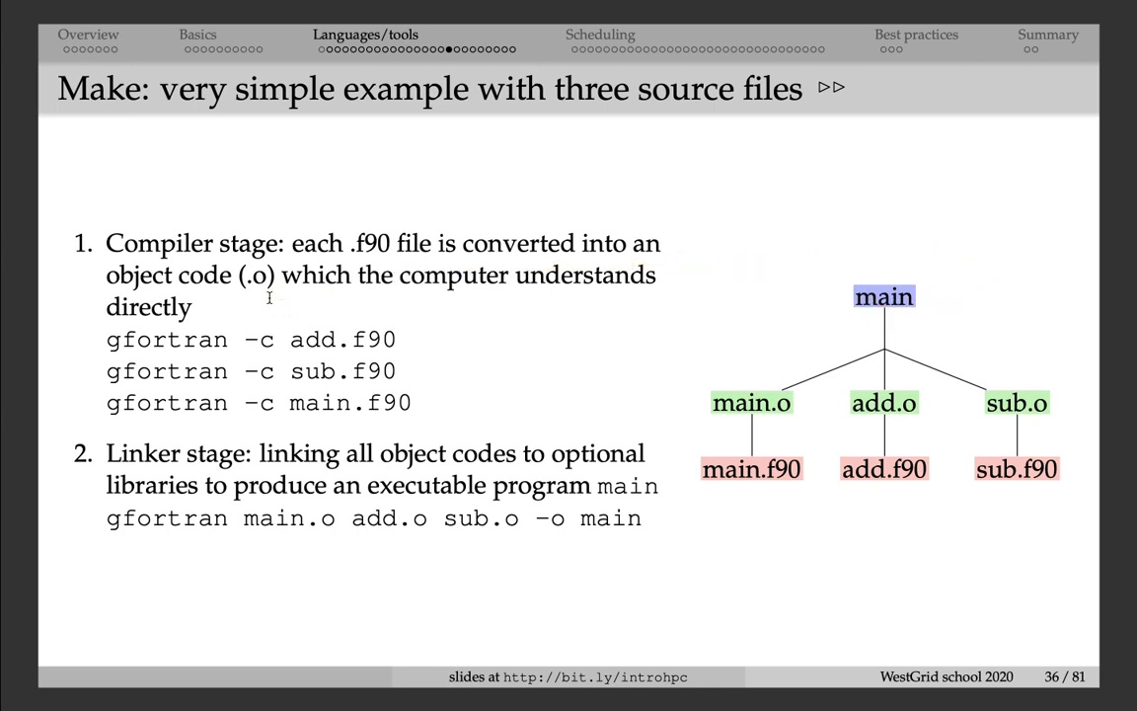
mouse_move(245, 334)
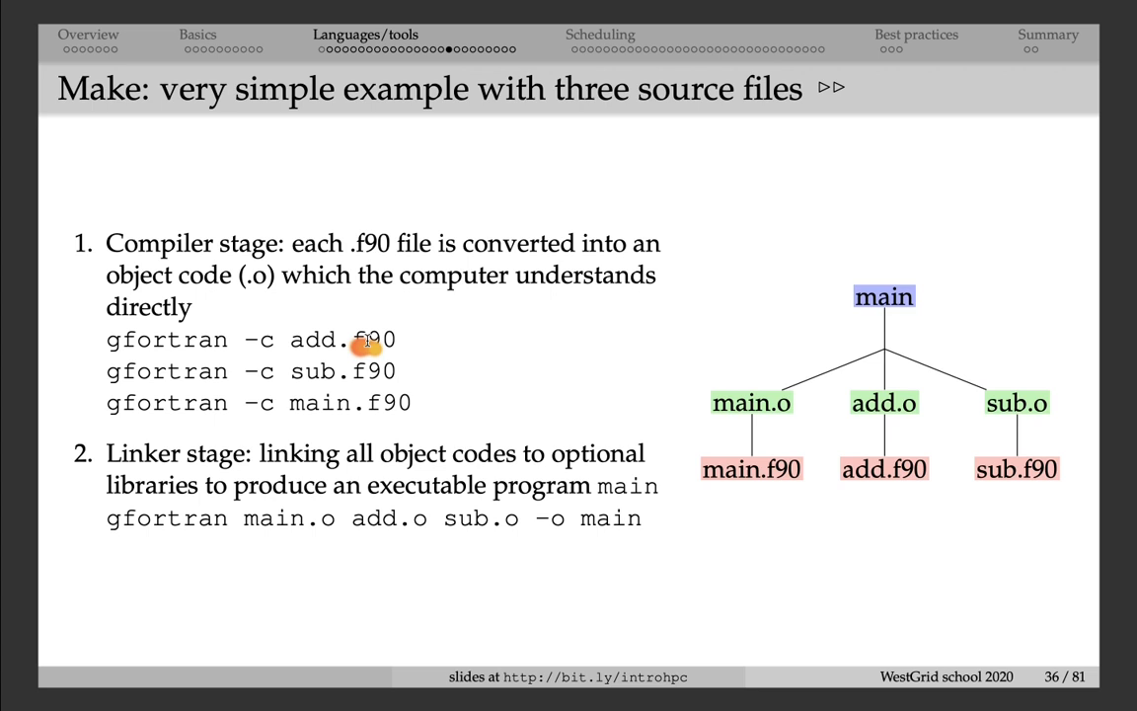
mouse_move(459, 355)
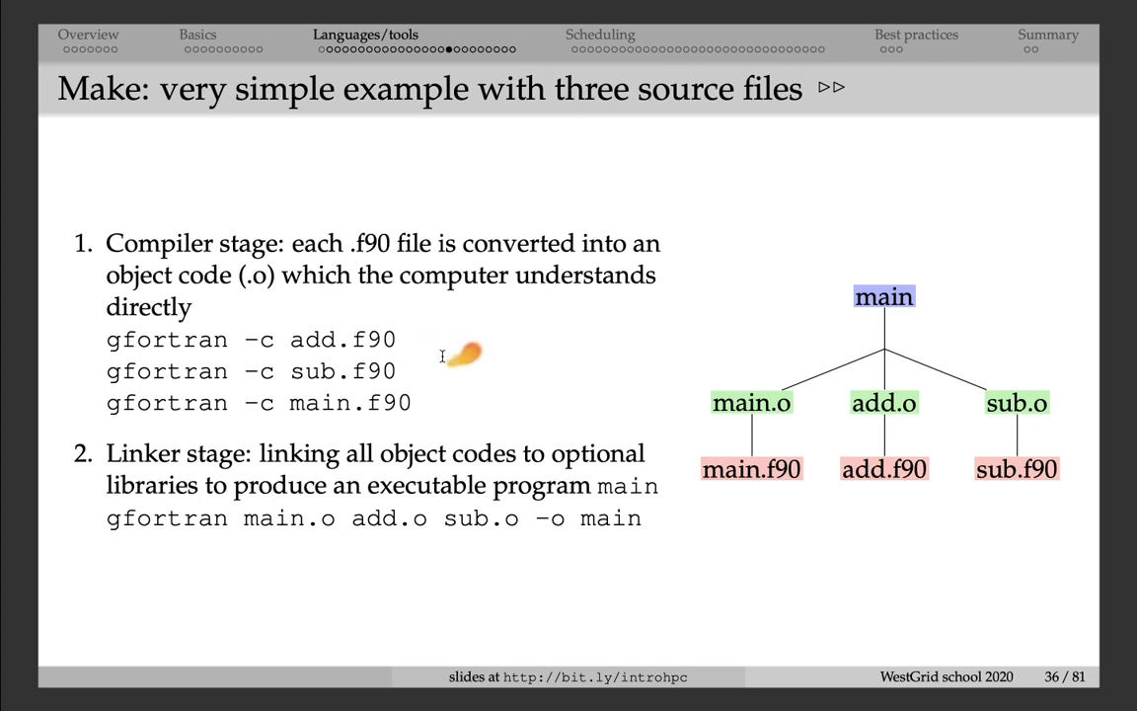
mouse_move(364, 403)
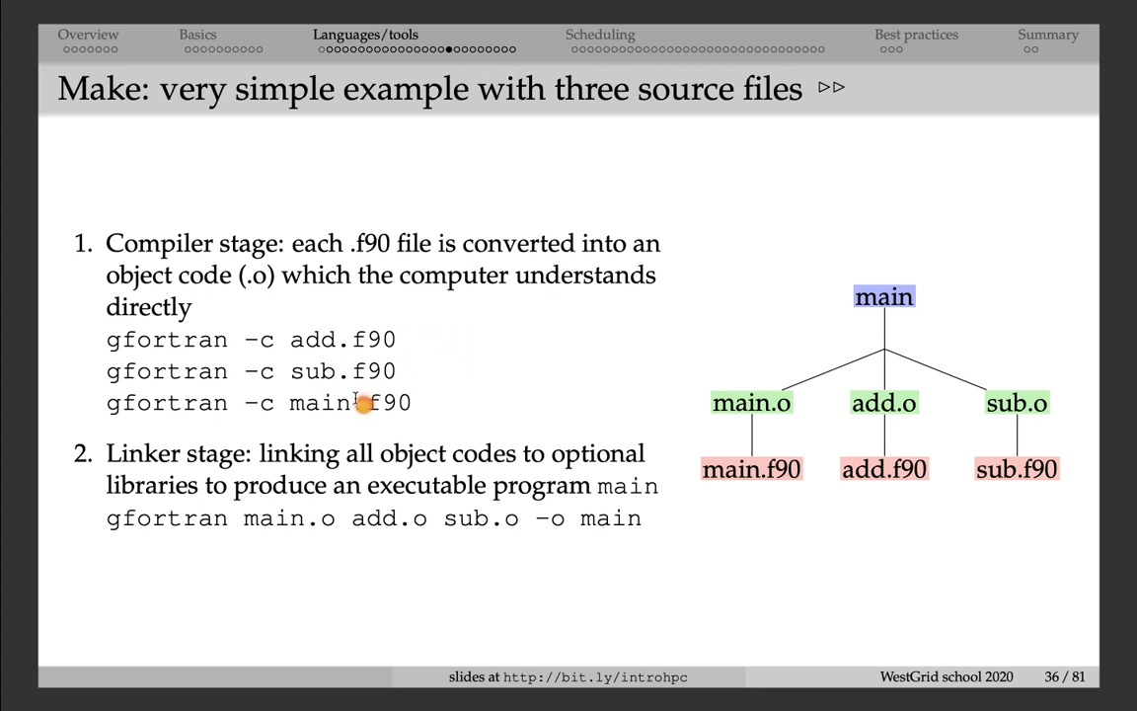
mouse_move(266, 493)
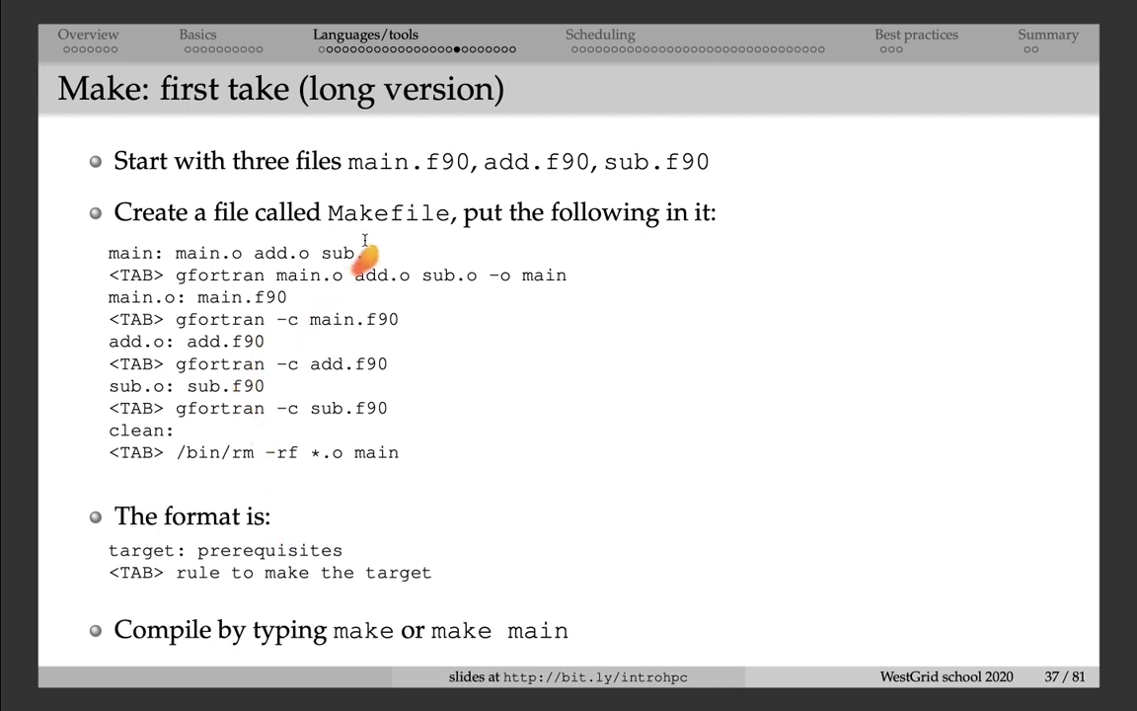
mouse_move(365, 247)
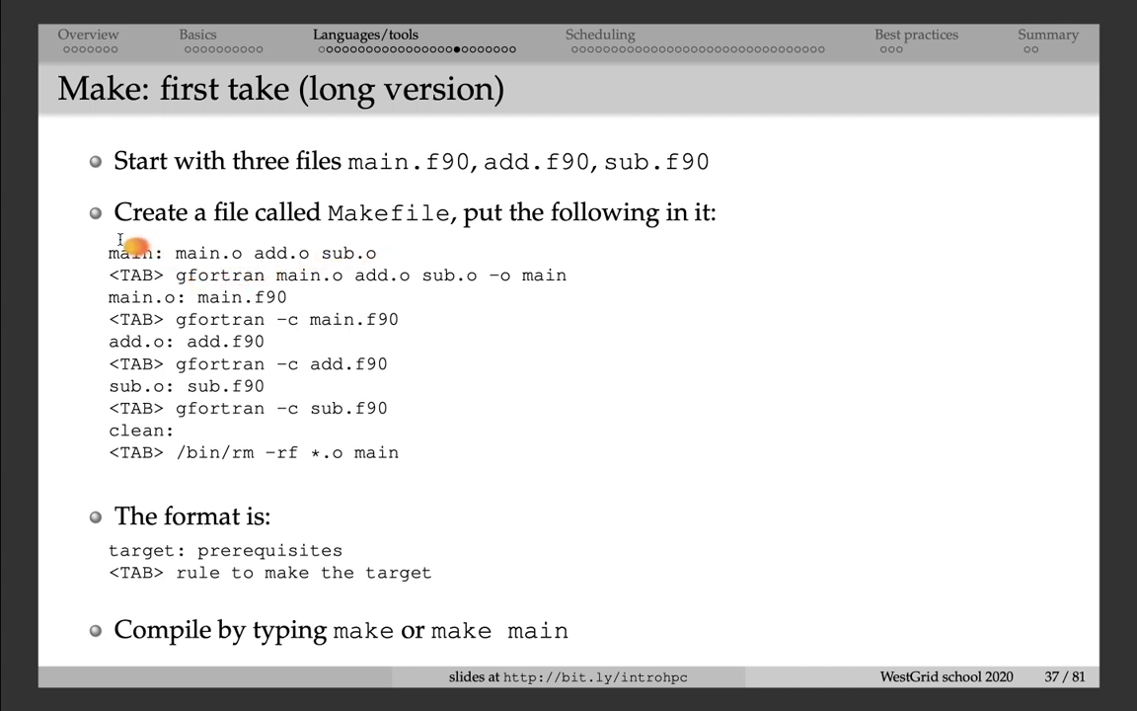
mouse_move(123, 265)
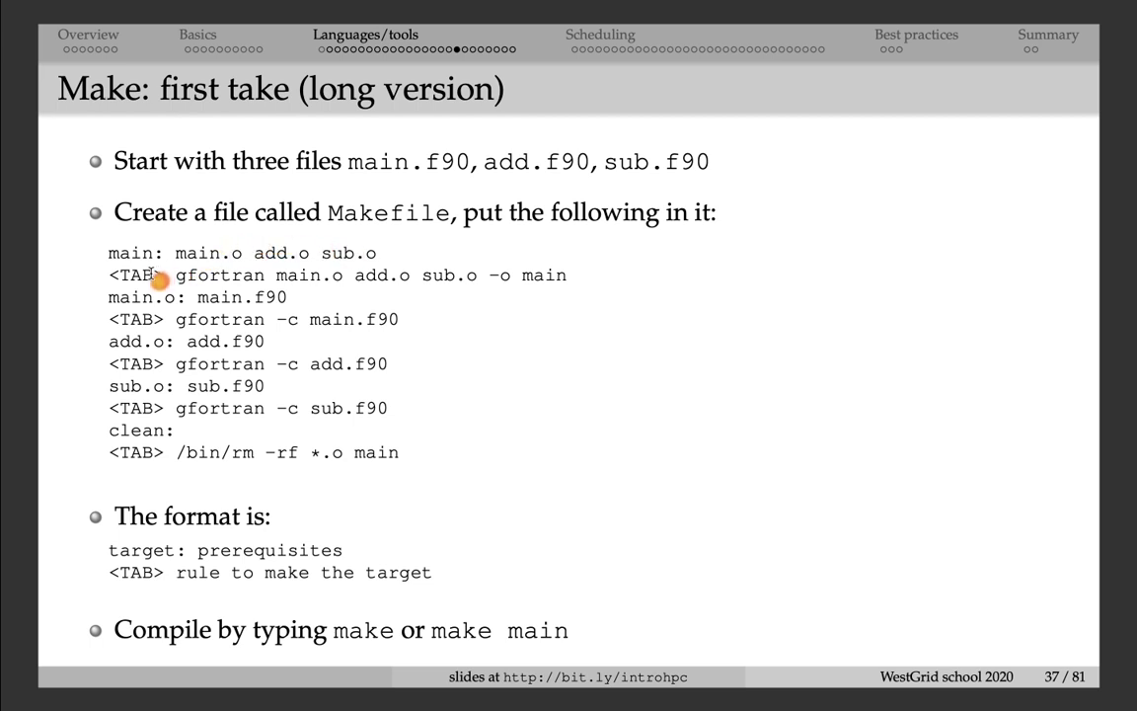
mouse_move(181, 287)
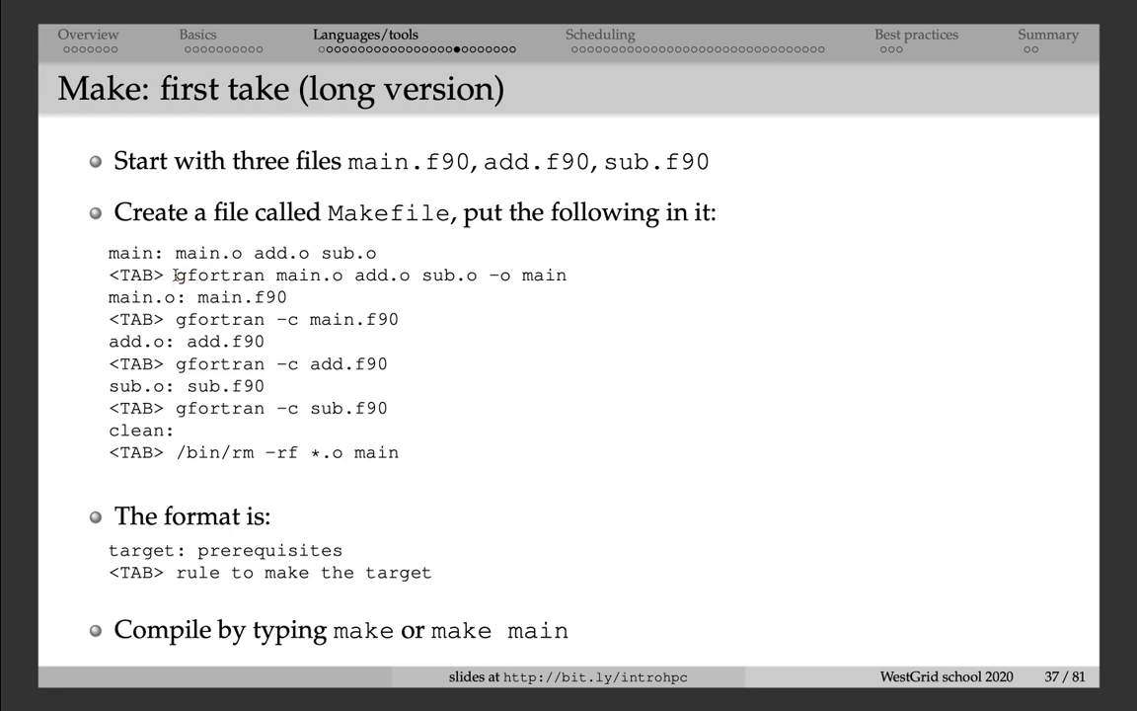
mouse_move(175, 281)
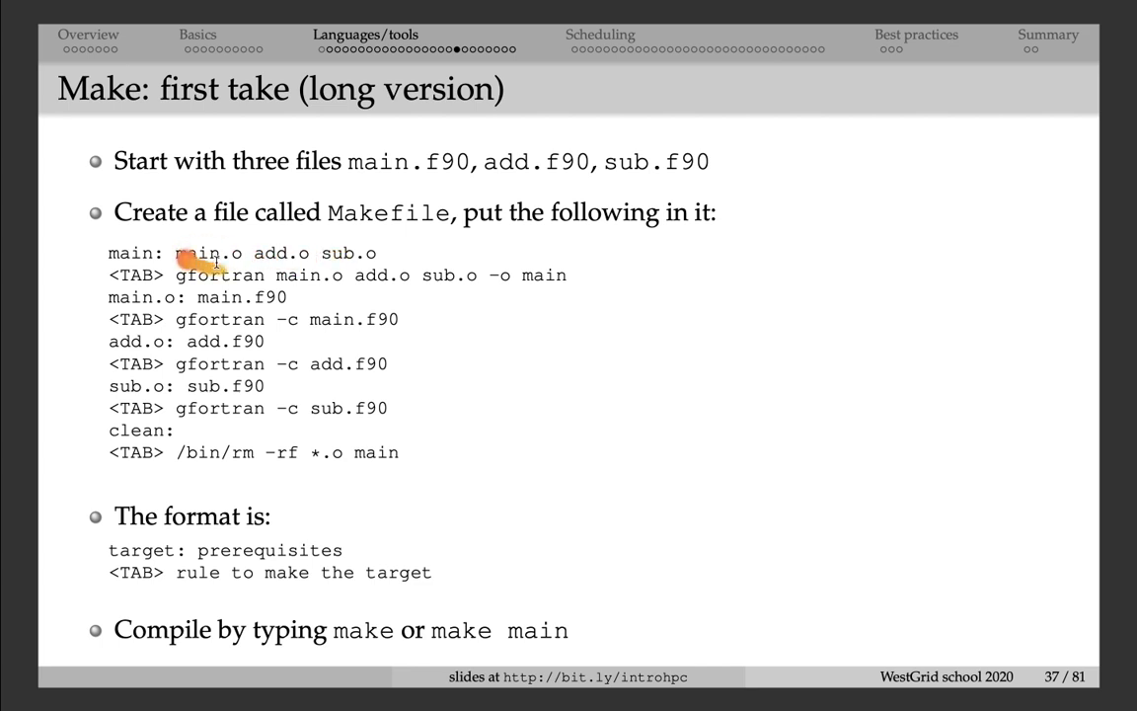
mouse_move(135, 303)
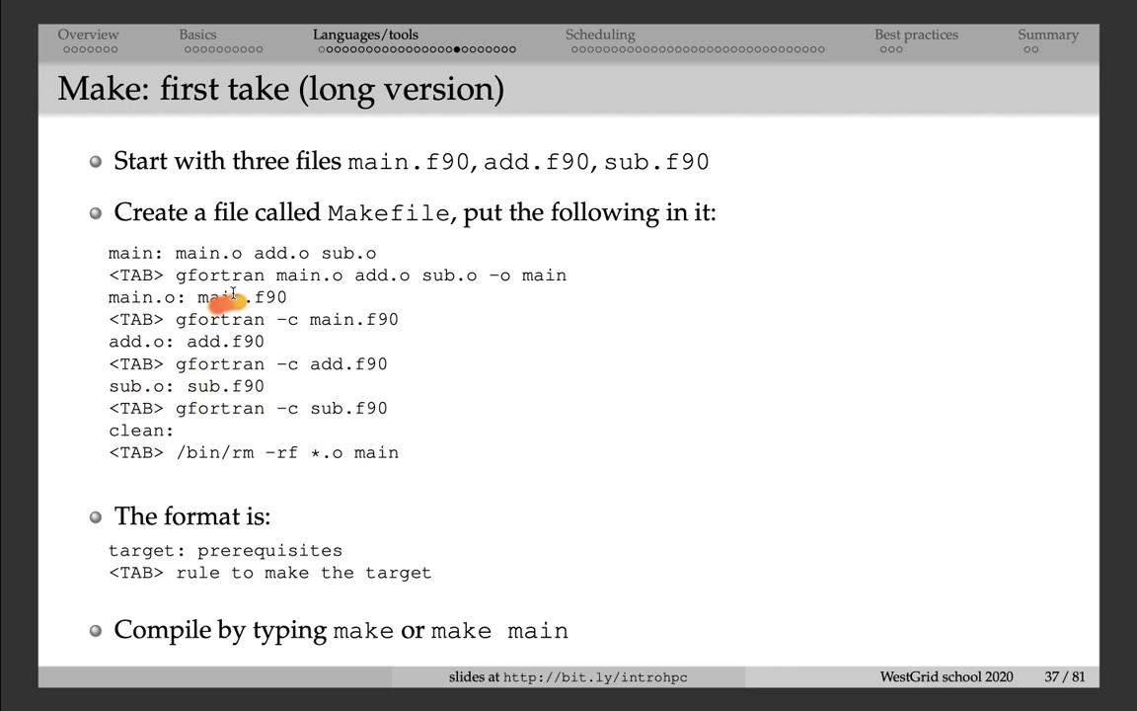
mouse_move(148, 340)
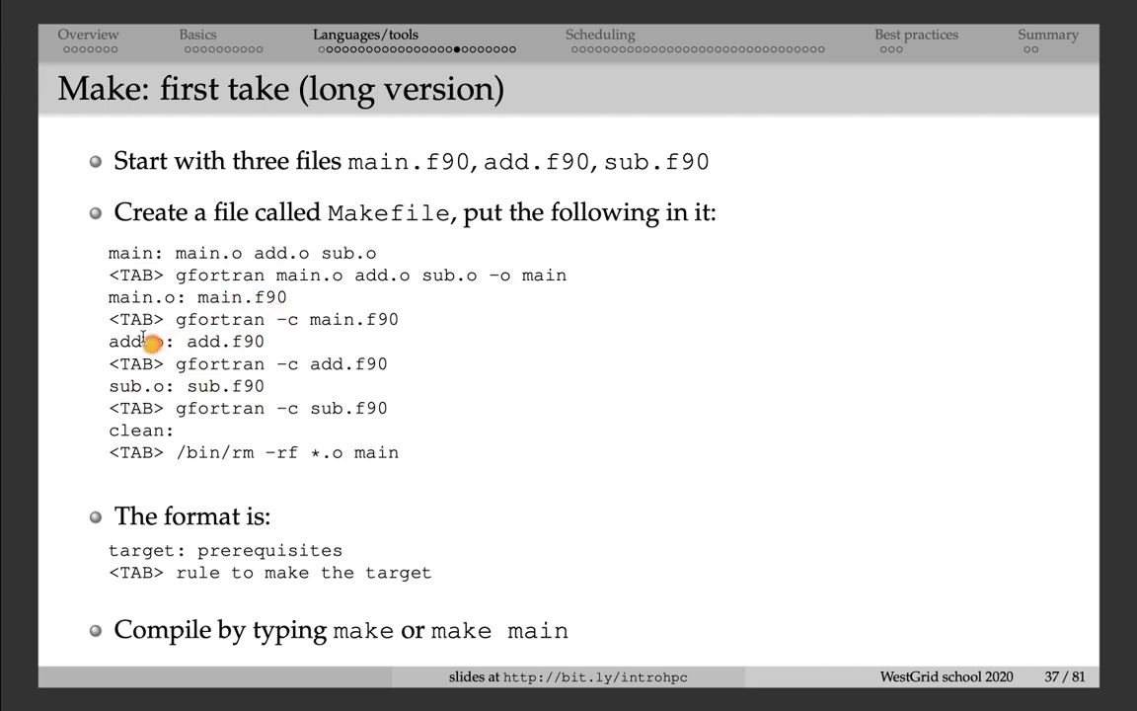
mouse_move(203, 329)
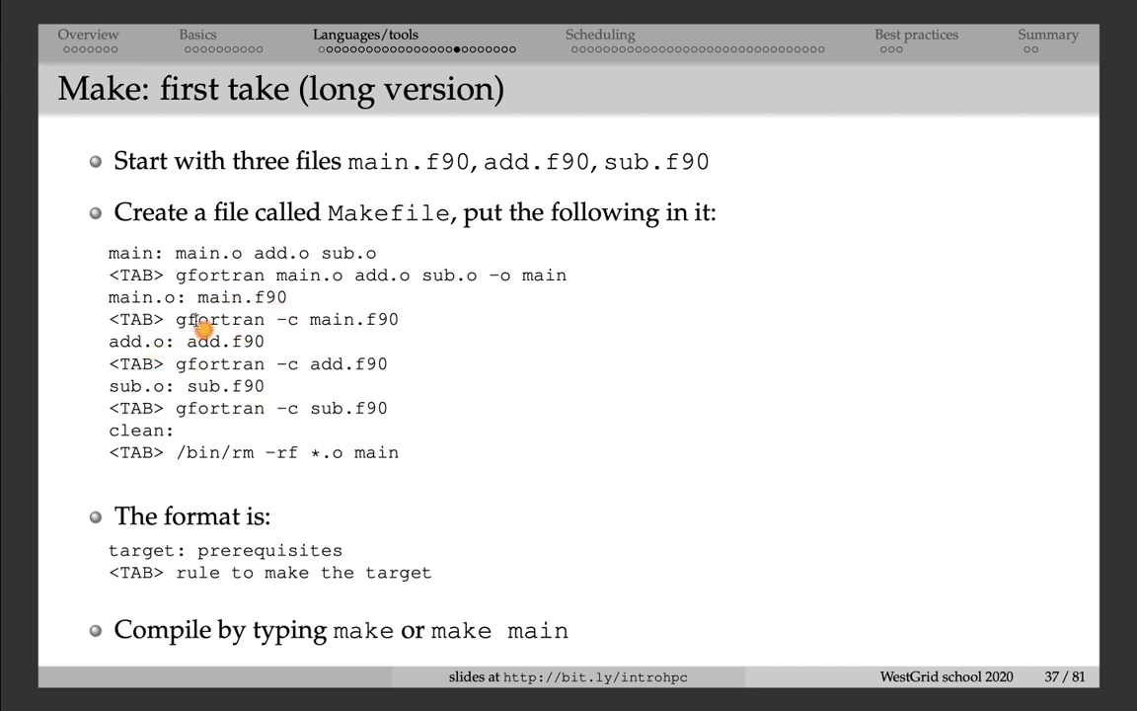
mouse_move(198, 368)
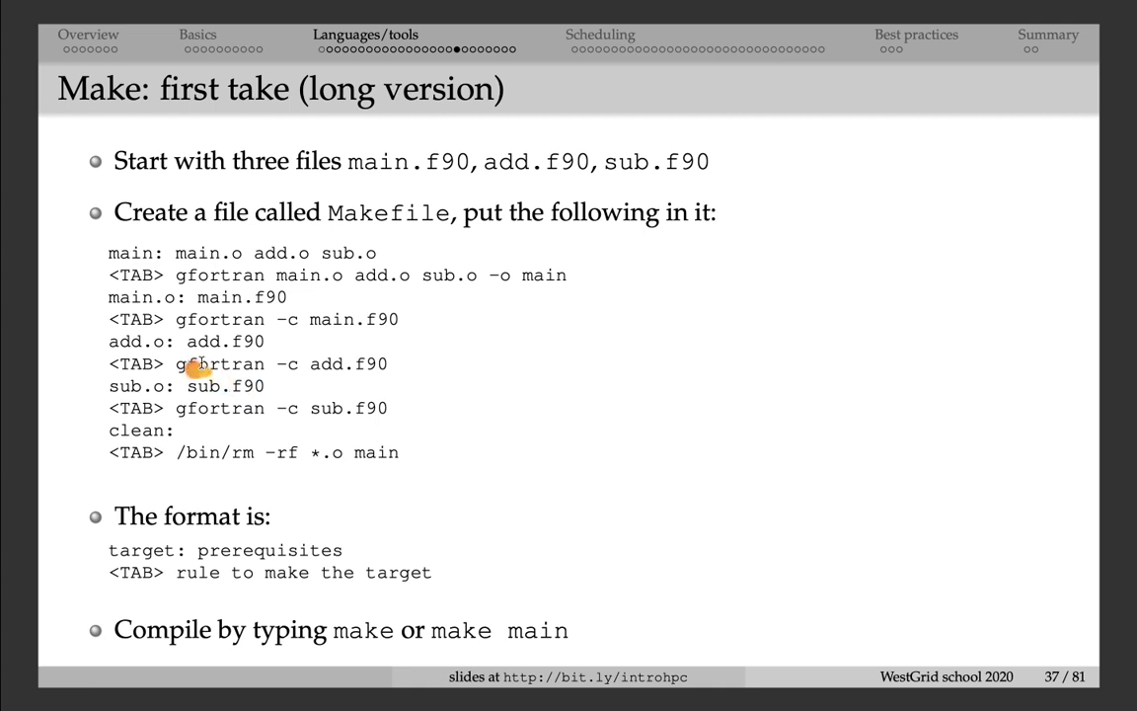
mouse_move(373, 368)
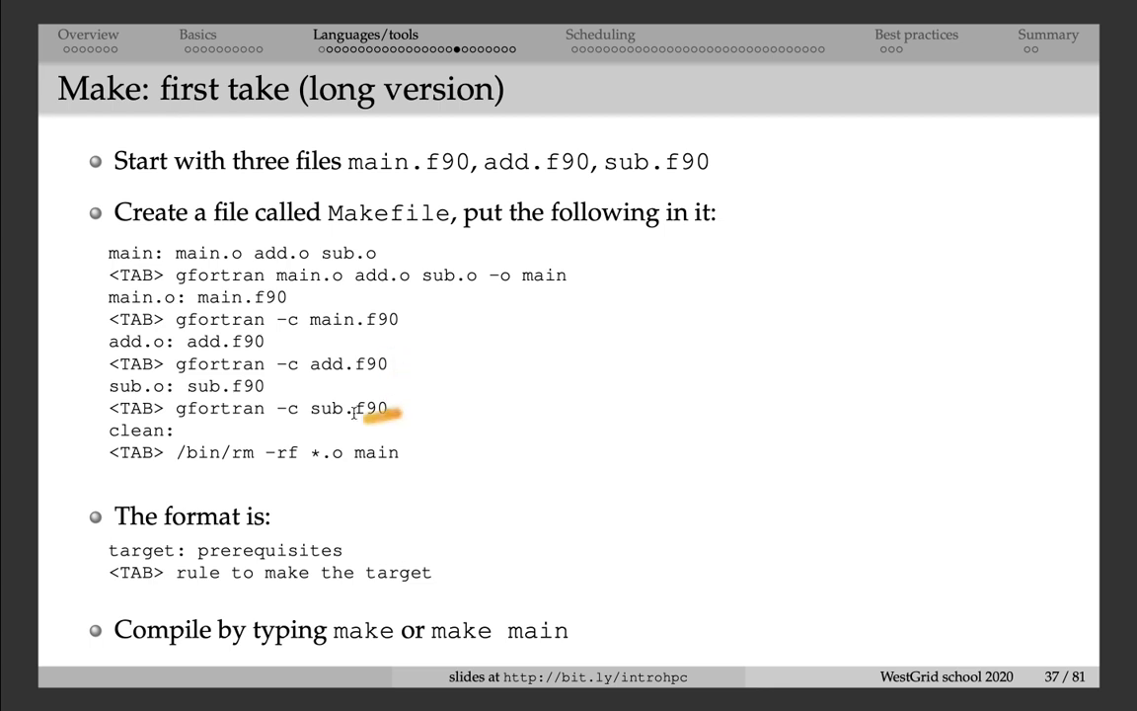
mouse_move(210, 429)
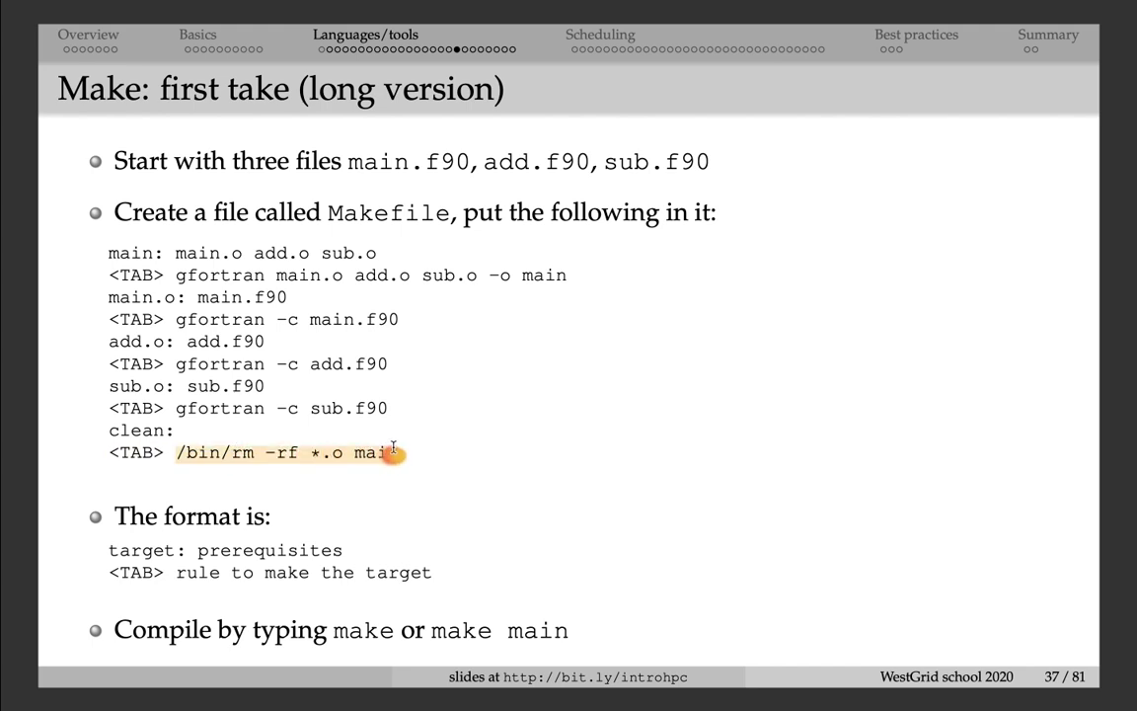
mouse_move(521, 399)
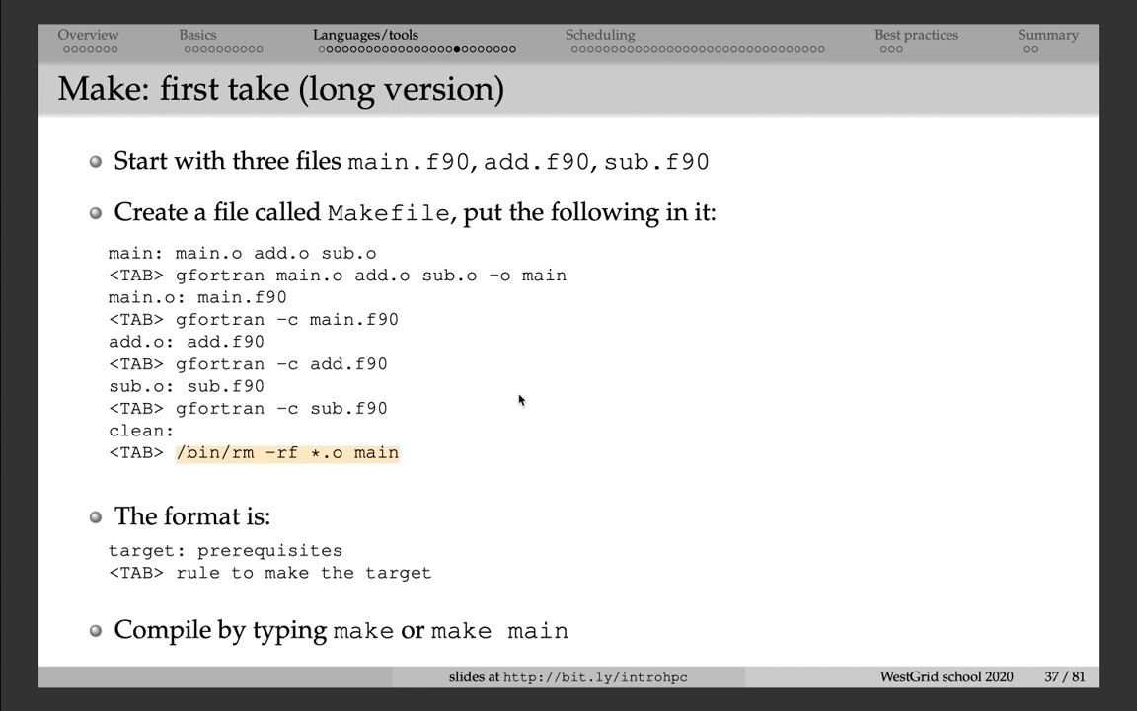
mouse_move(239, 543)
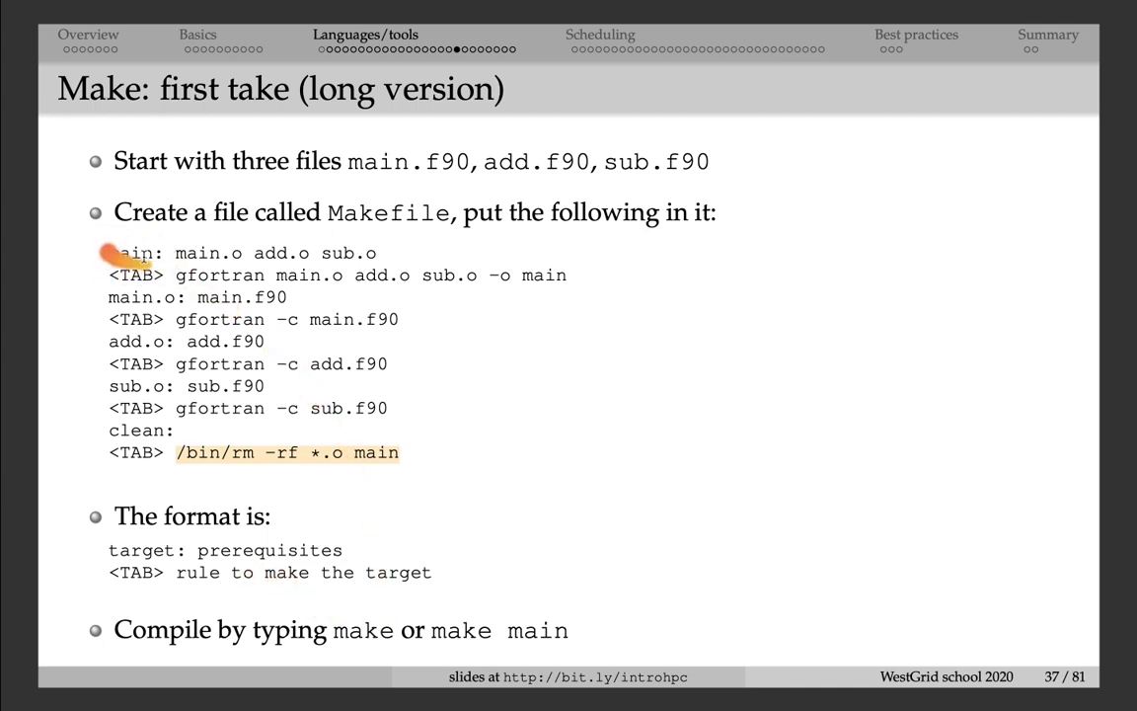
mouse_move(489, 572)
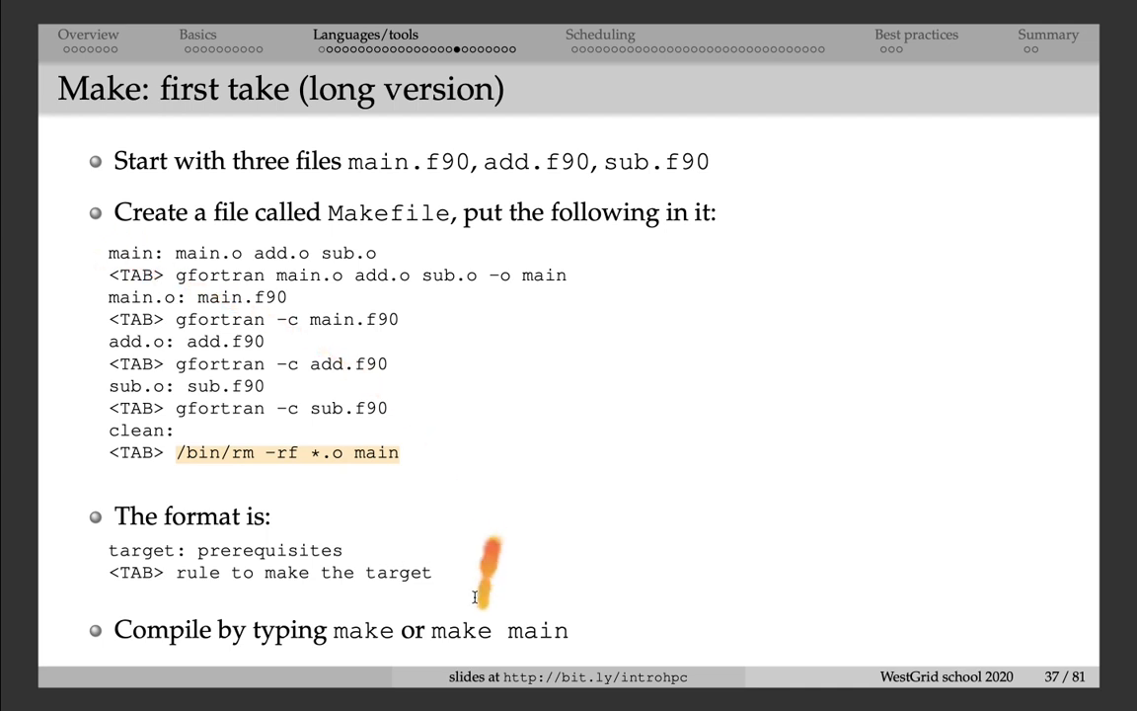
mouse_move(168, 341)
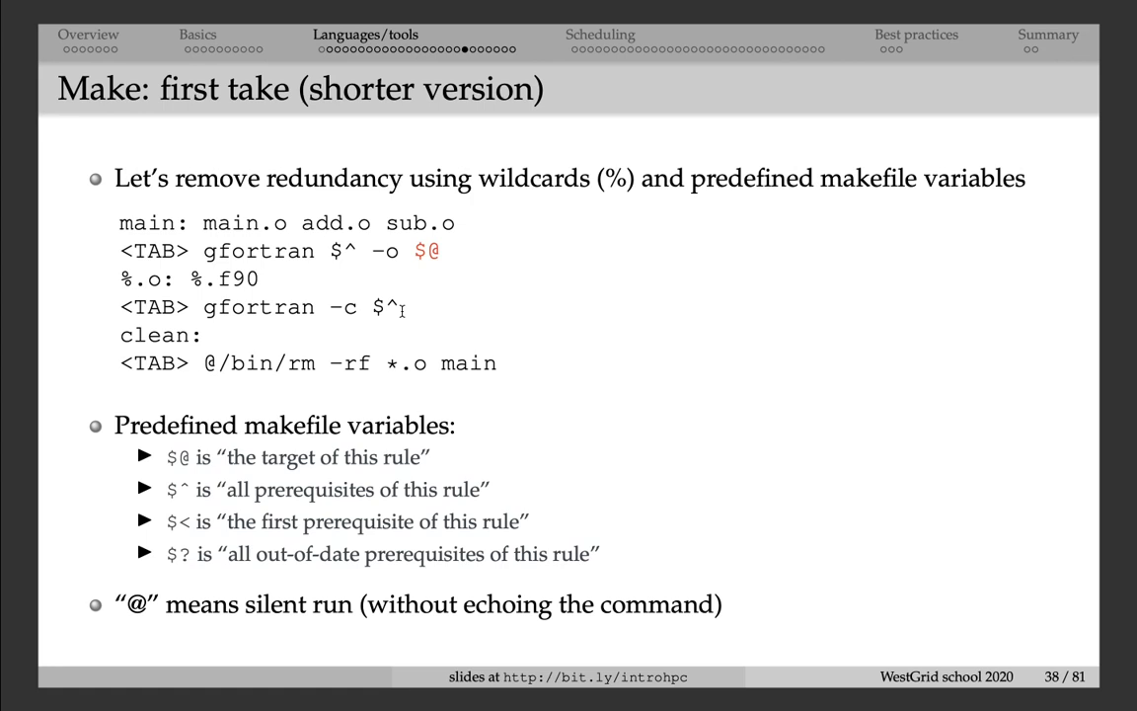
Step: Go back to slide 37, the long-version Makefile for the three Fortran files
key("Left")
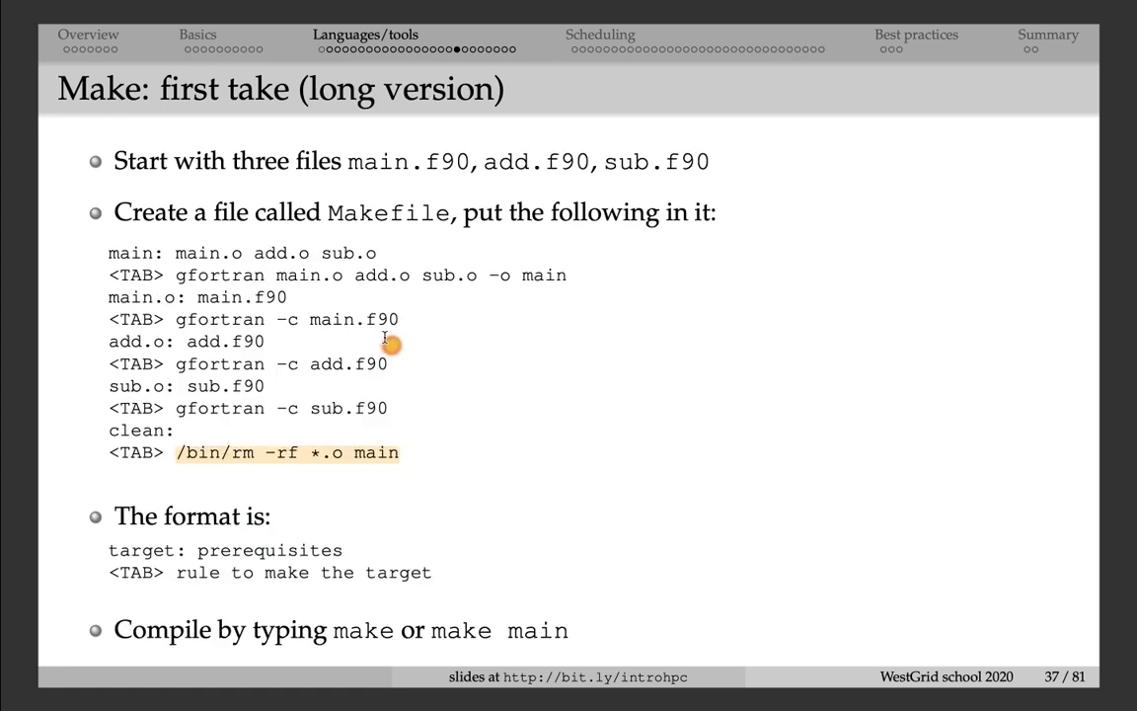
mouse_move(193, 341)
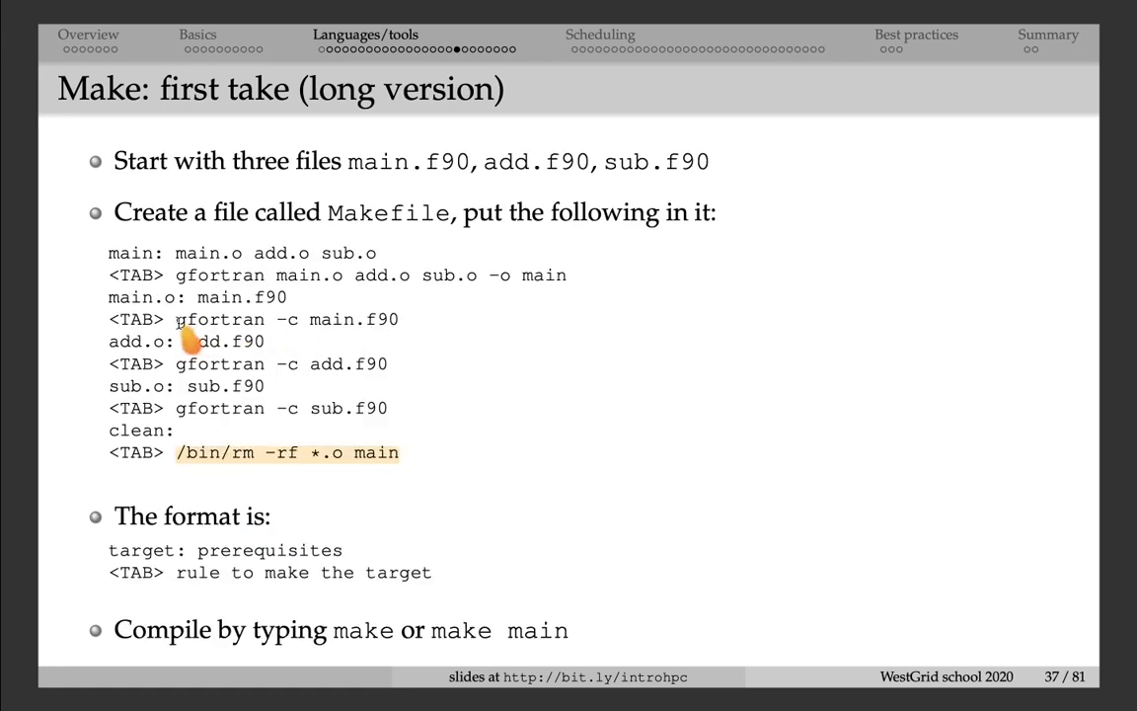
mouse_move(178, 301)
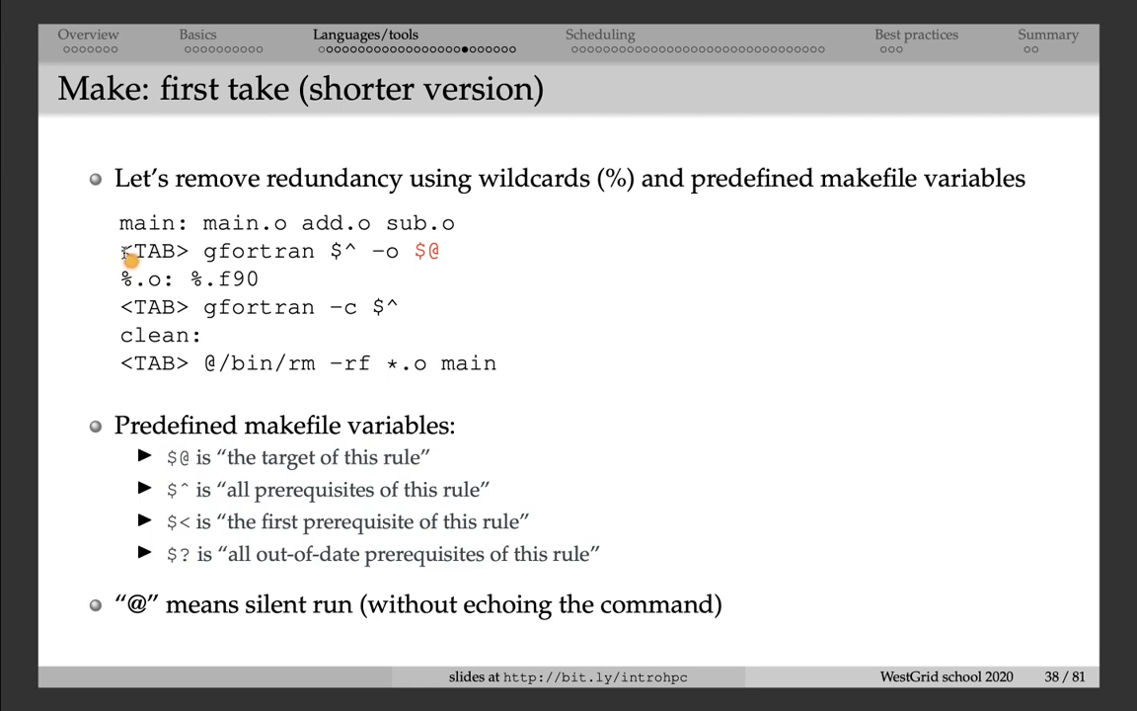
mouse_move(150, 287)
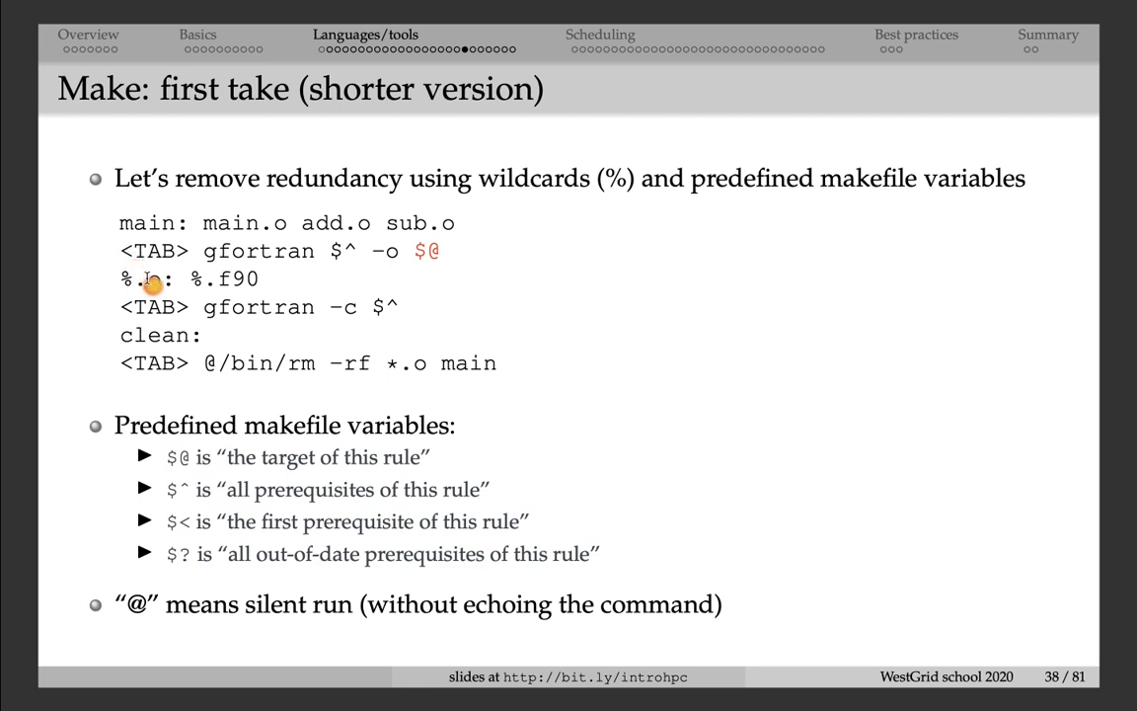
mouse_move(217, 282)
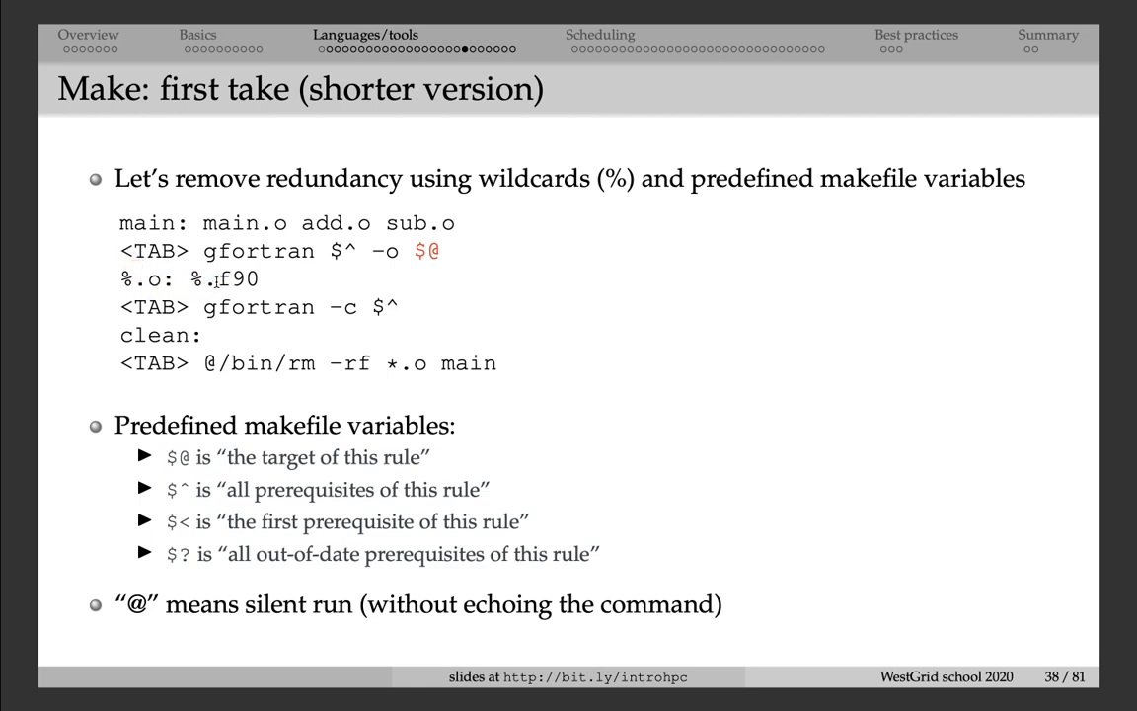
mouse_move(413, 316)
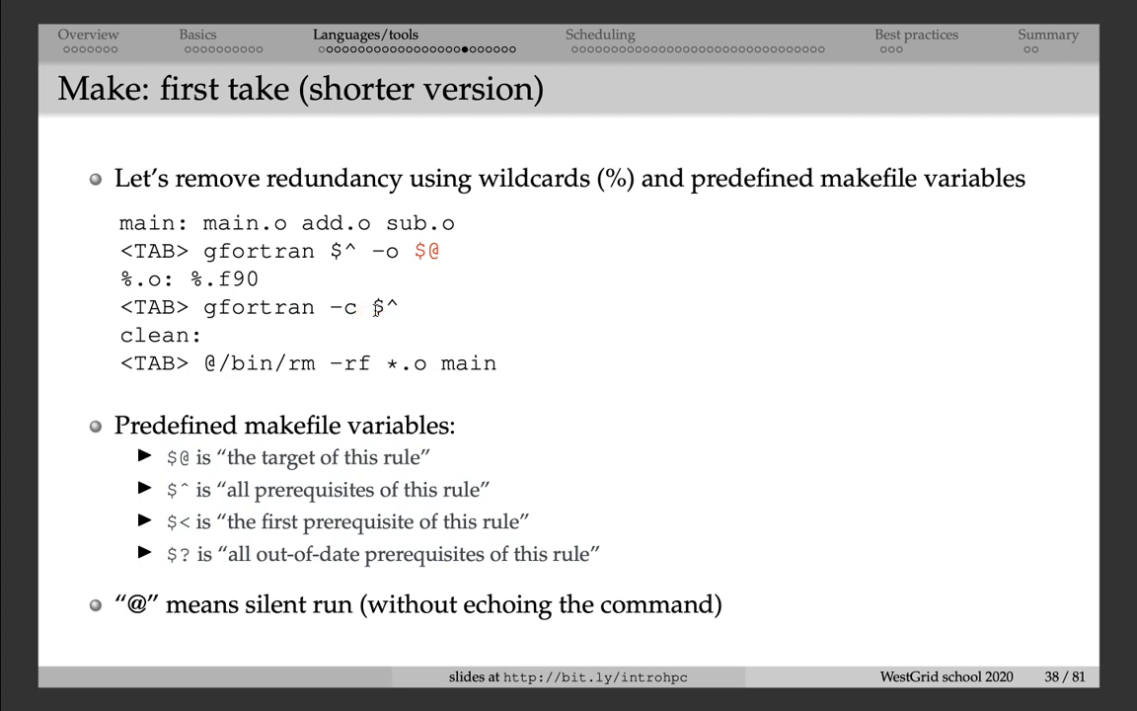
mouse_move(282, 428)
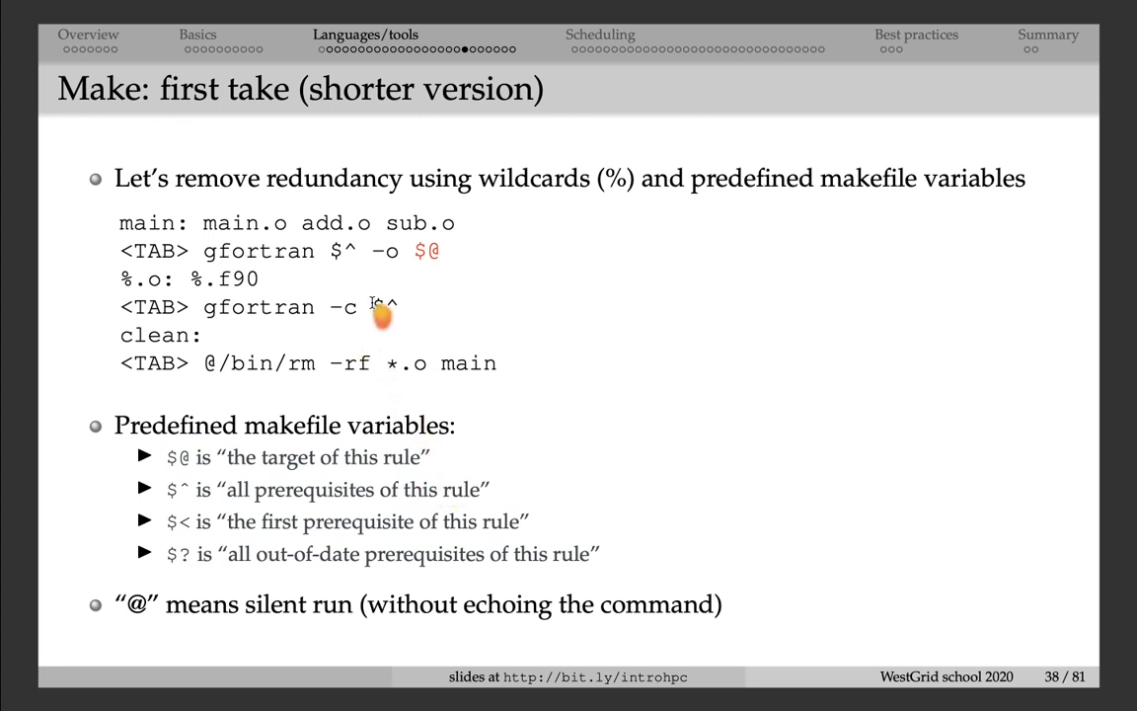
mouse_move(197, 279)
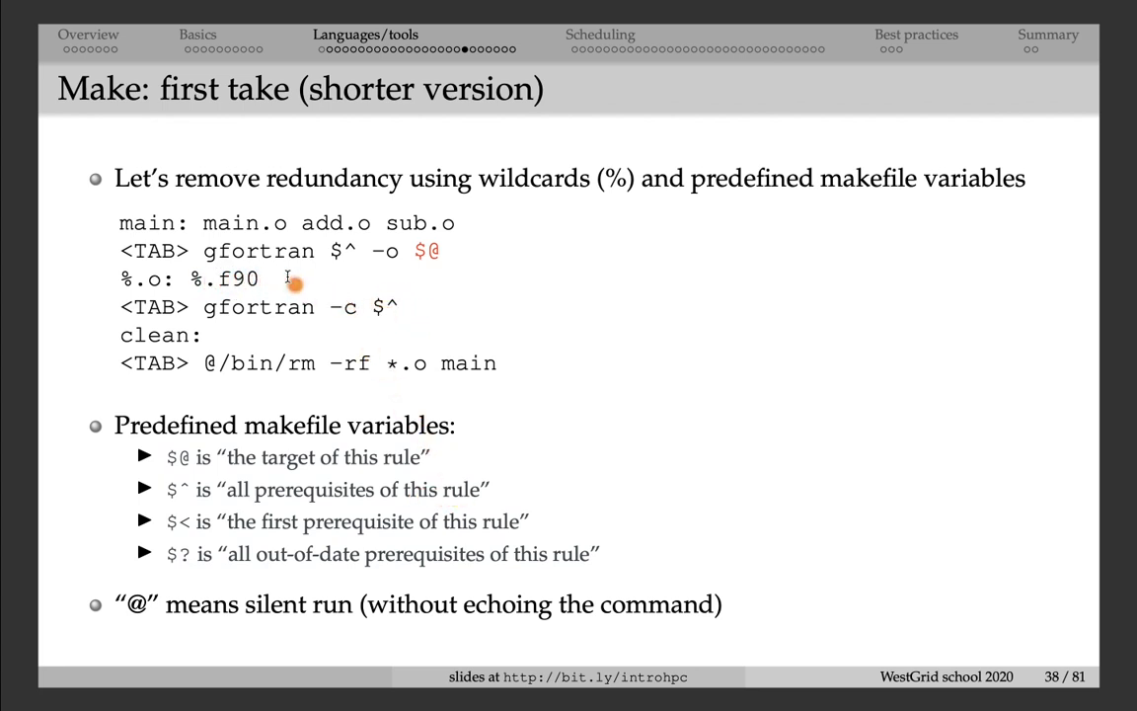
mouse_move(293, 393)
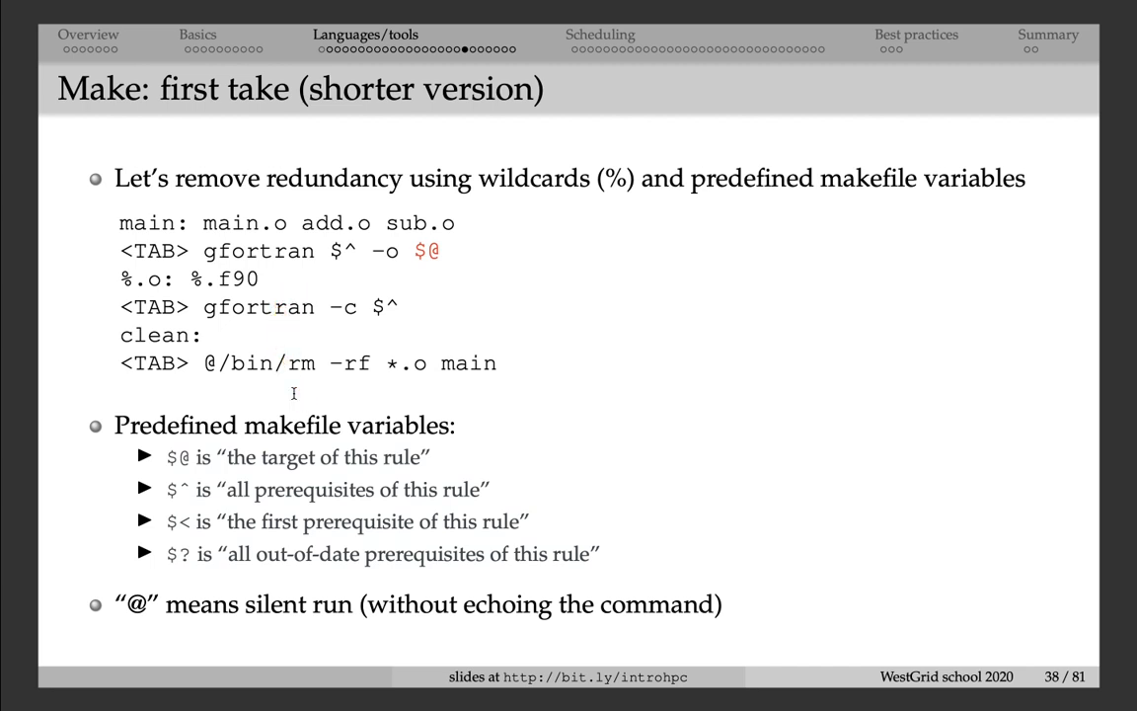